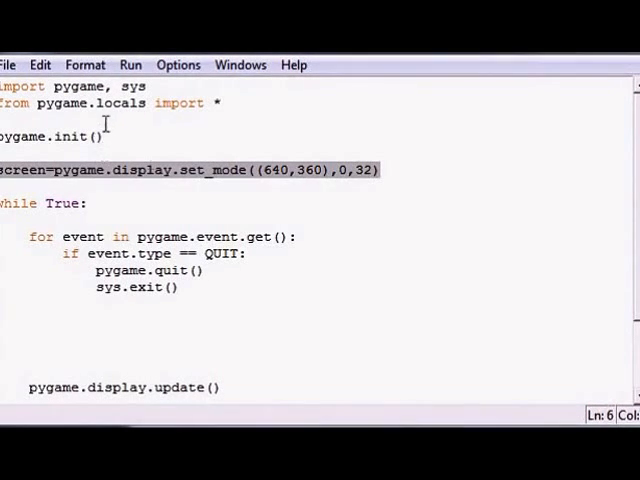
Step: Run the module from the Run menu to test the empty pygame window loop
{"action": "left_click", "coordinate": [132, 64]}
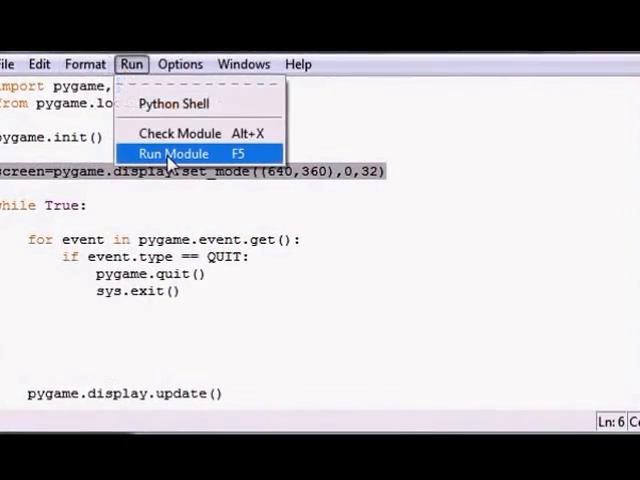
{"action": "left_click", "coordinate": [172, 152]}
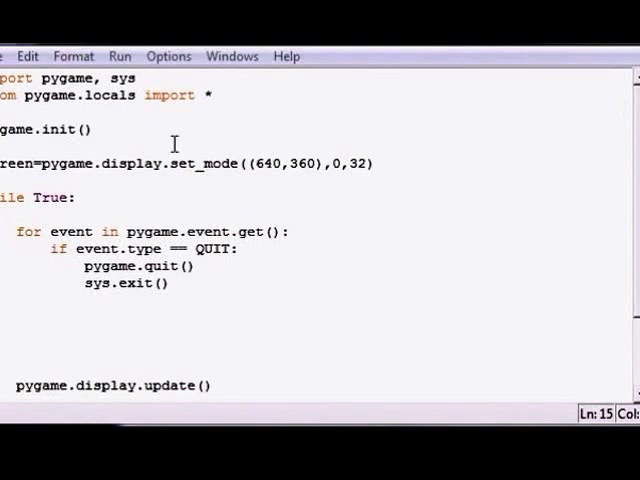
Step: Add screen.lock() and screen.unlock() in the while loop before pygame.display.update()
{"action": "double_click", "coordinate": [16, 164]}
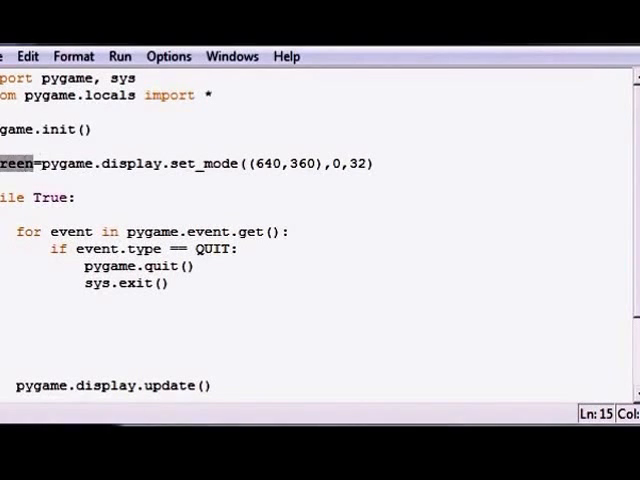
{"action": "left_click", "coordinate": [40, 310]}
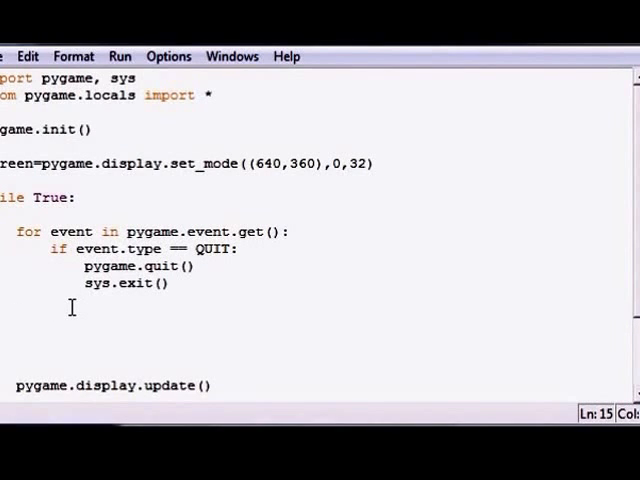
{"action": "type", "text": "screen"}
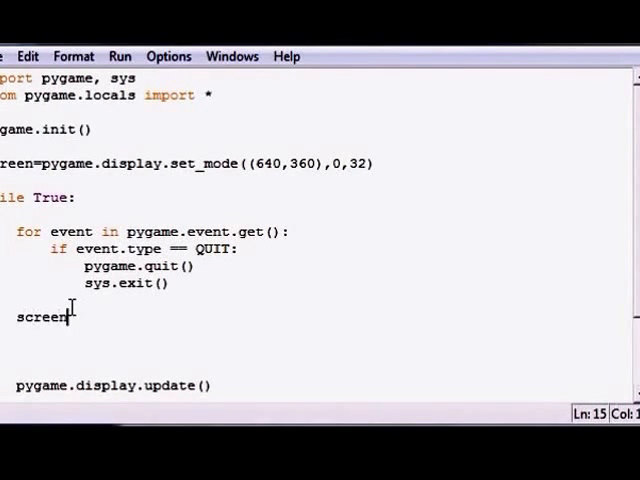
{"action": "type", "text": ".lock("}
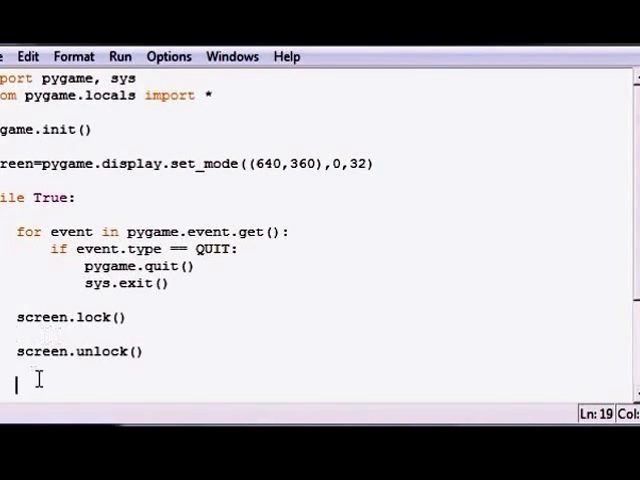
{"action": "type", "text": "pygame.display.update()"}
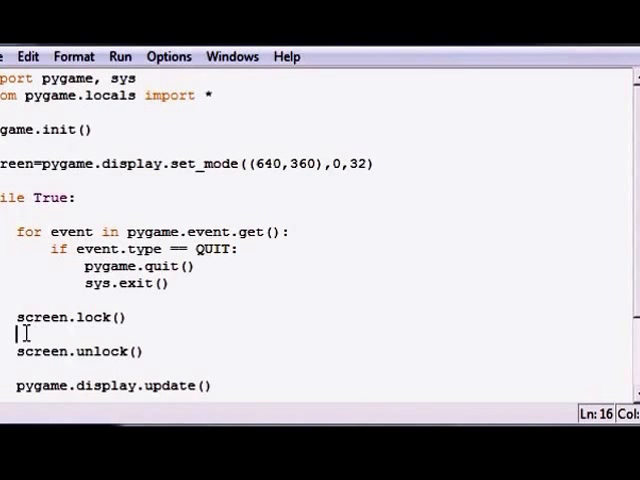
Step: Write pygame.draw.rect(screen, (140,240,130) between the lock and unlock lines
{"action": "type", "text": "pygame."}
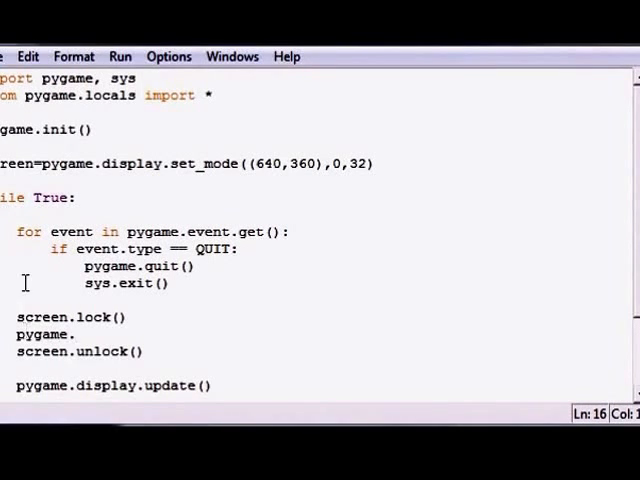
{"action": "type", "text": "draw.rect("}
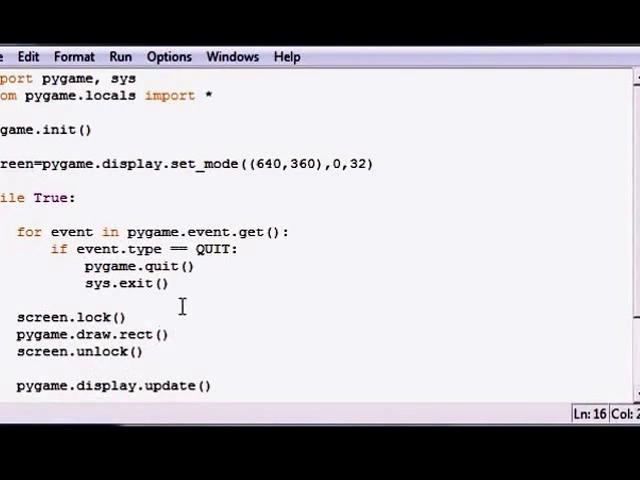
{"action": "type", "text": "screen,"}
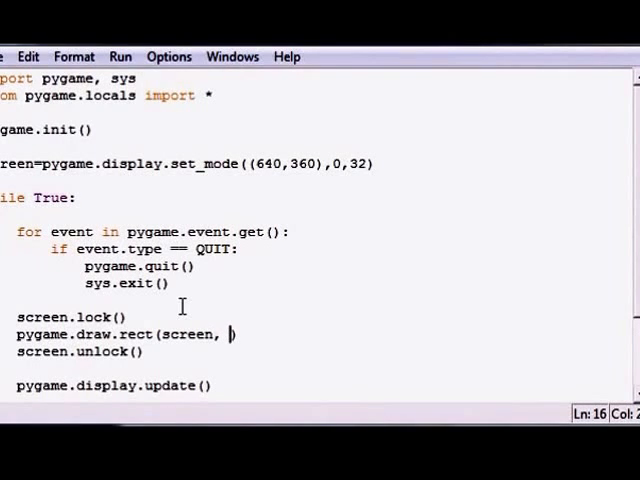
{"action": "type", "text": "("}
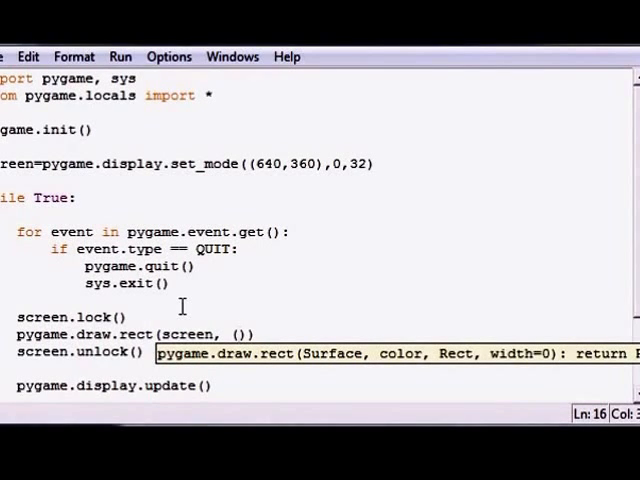
{"action": "type", "text": "140,"}
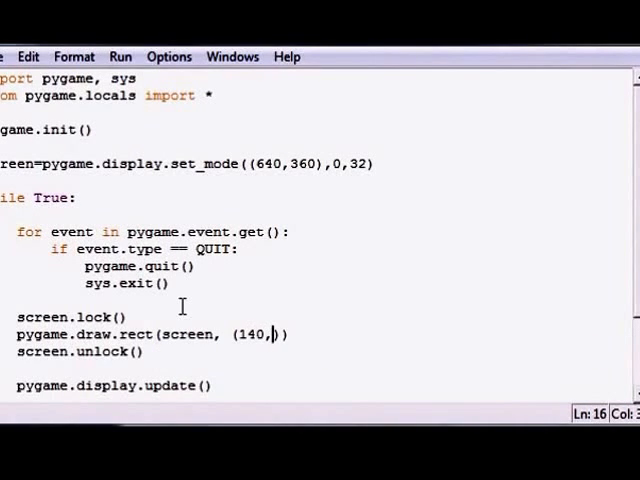
{"action": "type", "text": "240"}
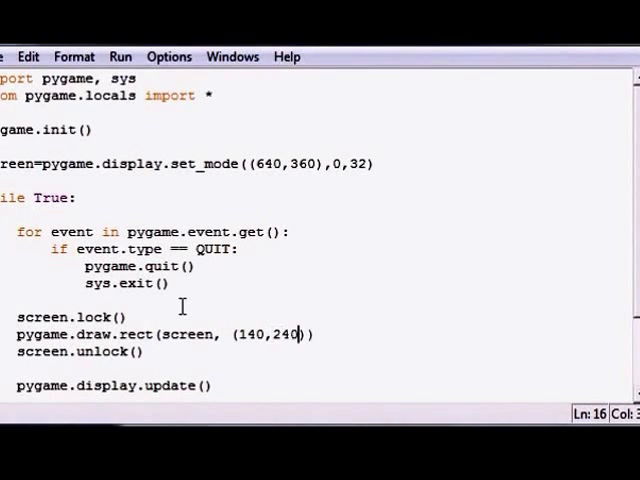
{"action": "type", "text": ",130"}
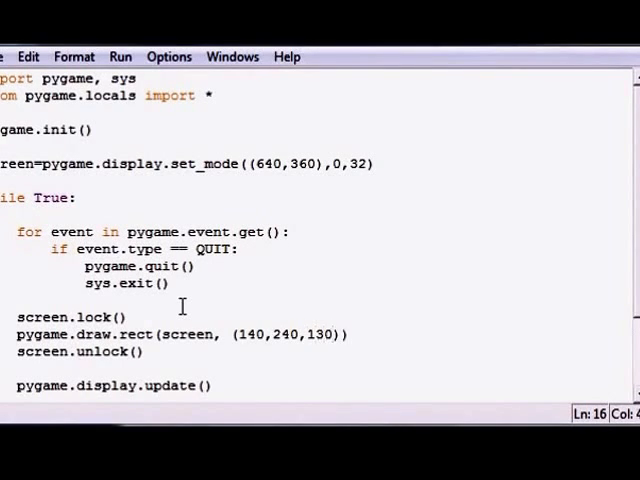
{"action": "mouse_move", "coordinate": [276, 336]}
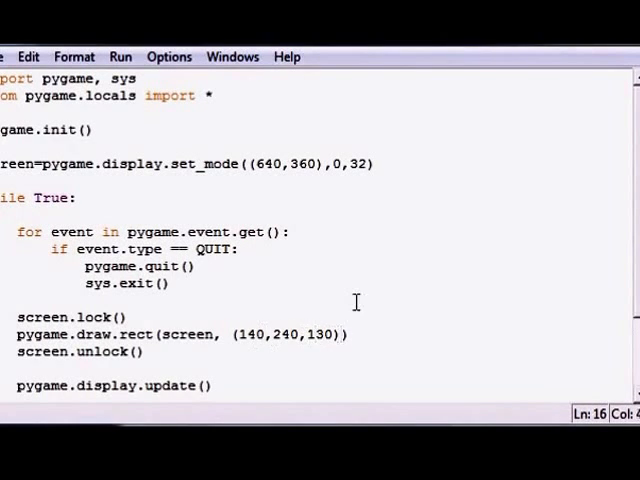
Step: Finish the draw.rect call with Rect((100,100),(130,170)) as the rectangle argument
{"action": "type", "text": ","}
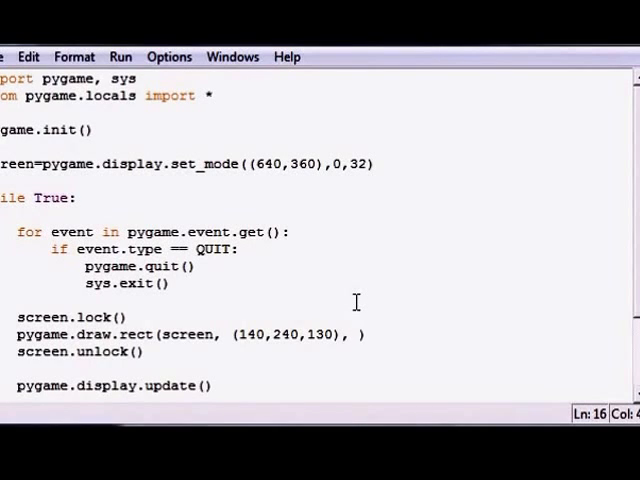
{"action": "type", "text": "Rect"}
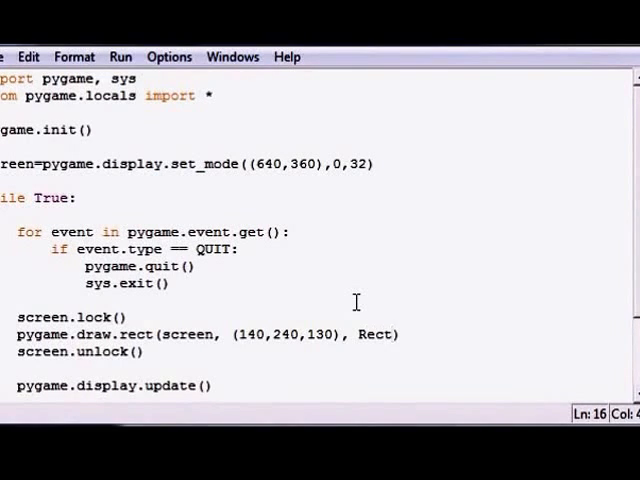
{"action": "type", "text": "()"}
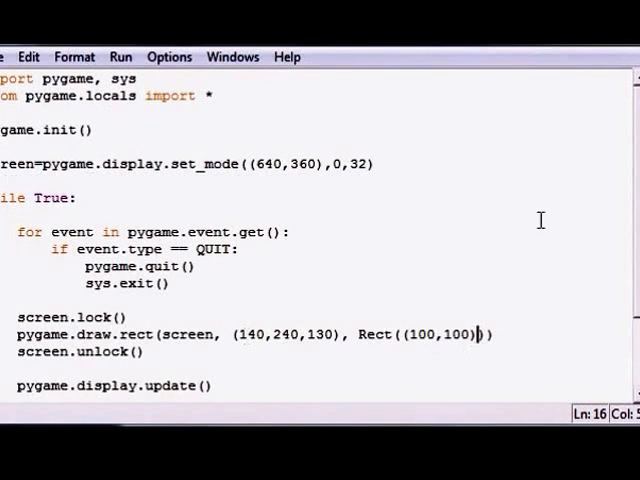
{"action": "type", "text": ", ("}
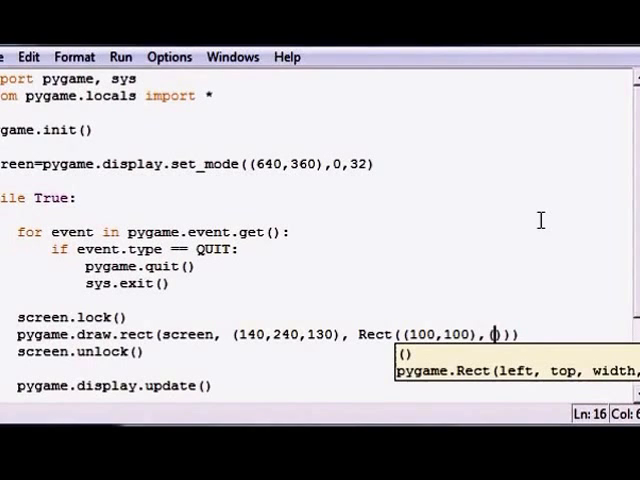
{"action": "type", "text": ")"}
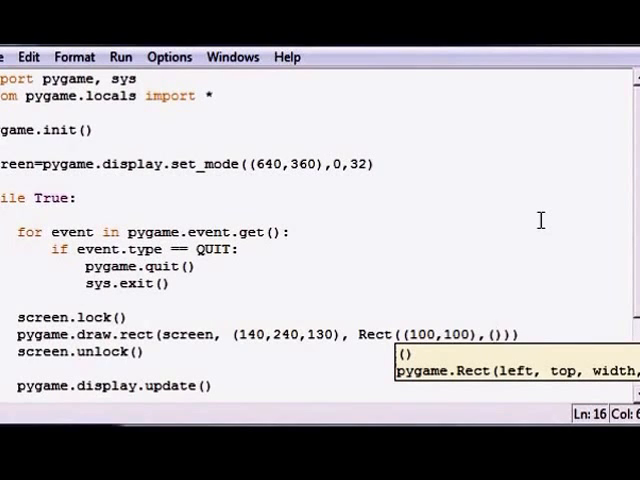
{"action": "type", "text": "130,"}
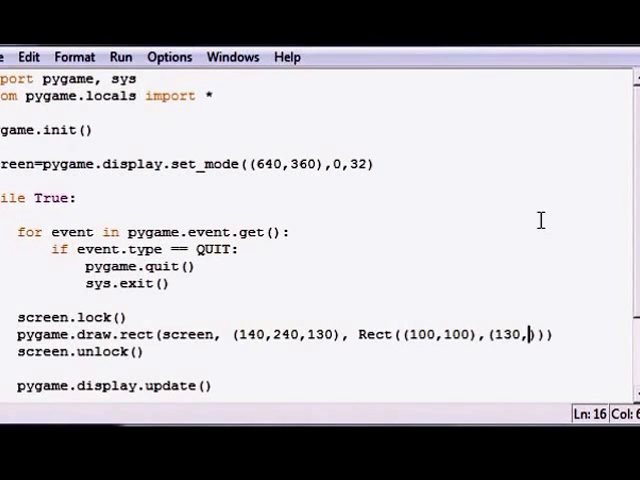
{"action": "type", "text": "170"}
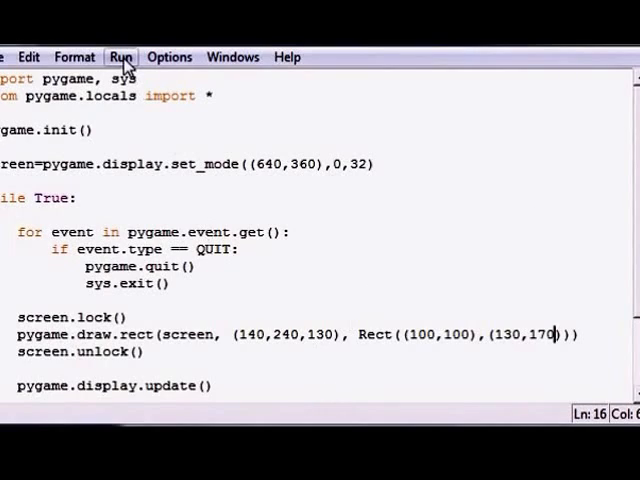
Step: Run the module so the script draws the green rectangle in the window
{"action": "left_click", "coordinate": [120, 56]}
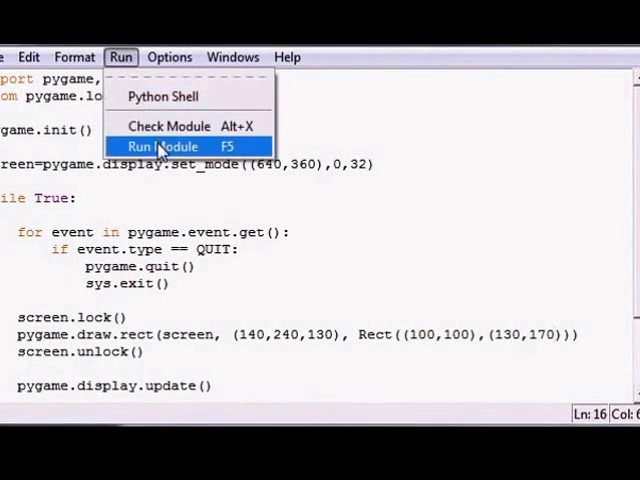
{"action": "left_click", "coordinate": [164, 146]}
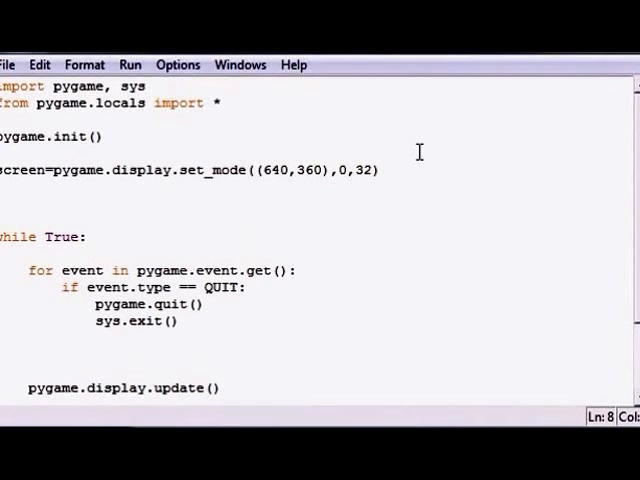
Step: Define points=[(20,120),(140,140),(110,30)] before the while loop
{"action": "type", "text": "points"}
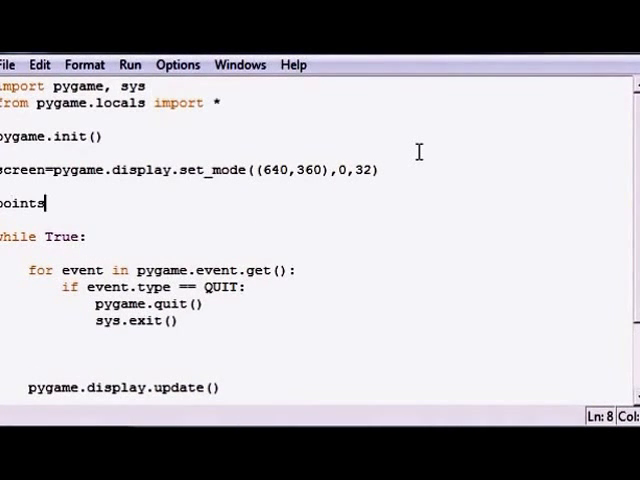
{"action": "type", "text": "=()"}
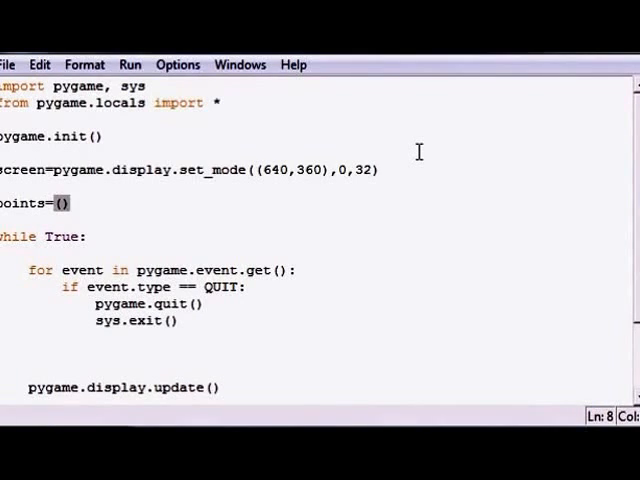
{"action": "type", "text": "[]"}
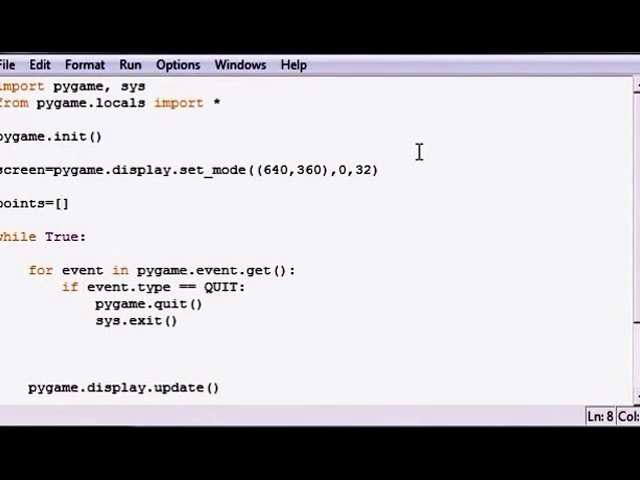
{"action": "left_click", "coordinate": [64, 204]}
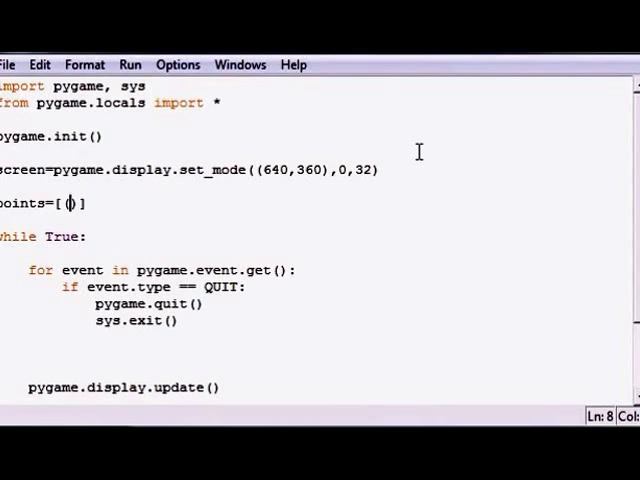
{"action": "type", "text": "()"}
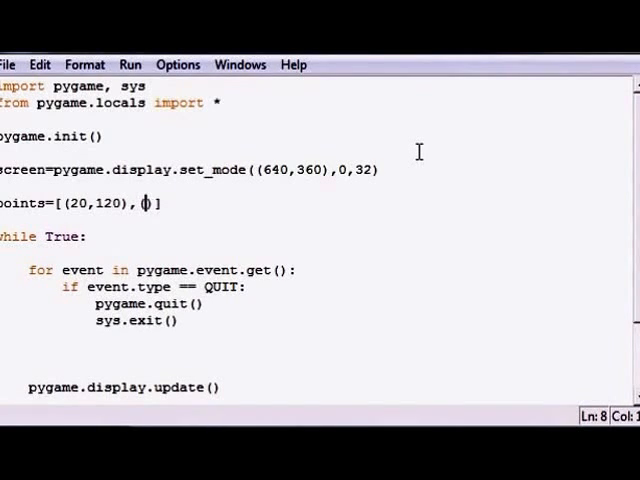
{"action": "type", "text": "140,140)"}
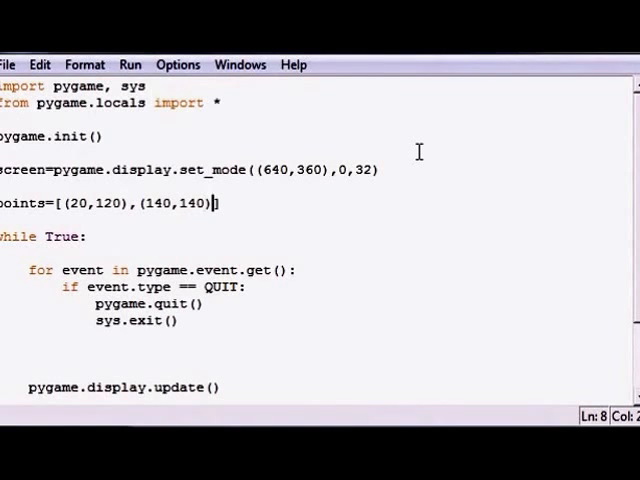
{"action": "type", "text": ","}
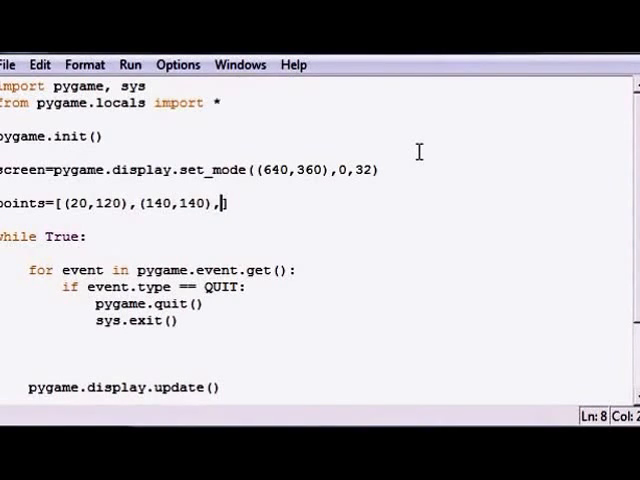
{"action": "type", "text": "()"}
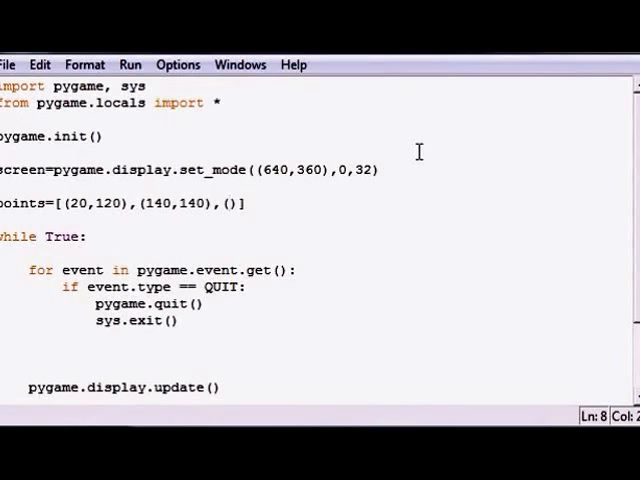
{"action": "type", "text": "110,30"}
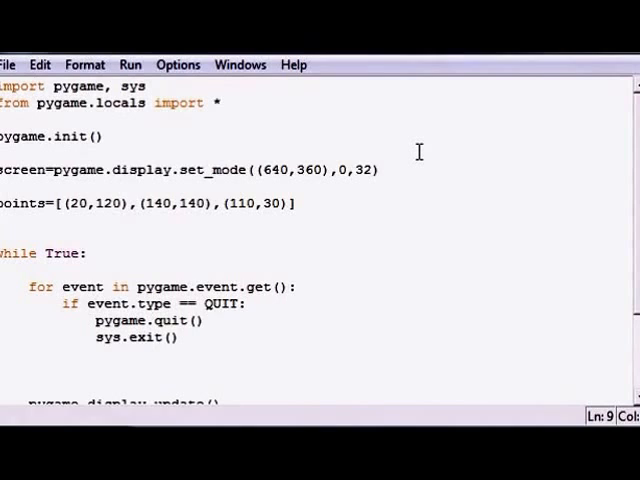
Step: Define color=(255,255,0) on the line below the points list
{"action": "type", "text": "color"}
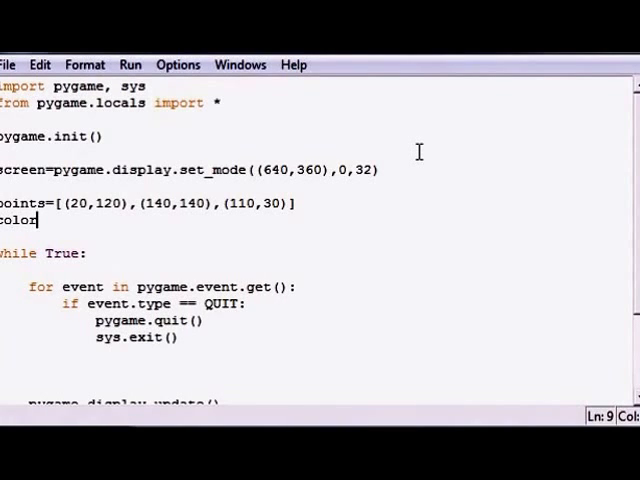
{"action": "type", "text": "=("}
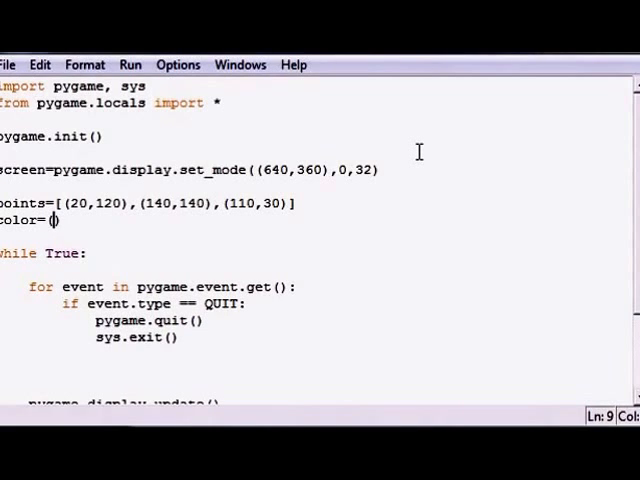
{"action": "type", "text": "255,255,0"}
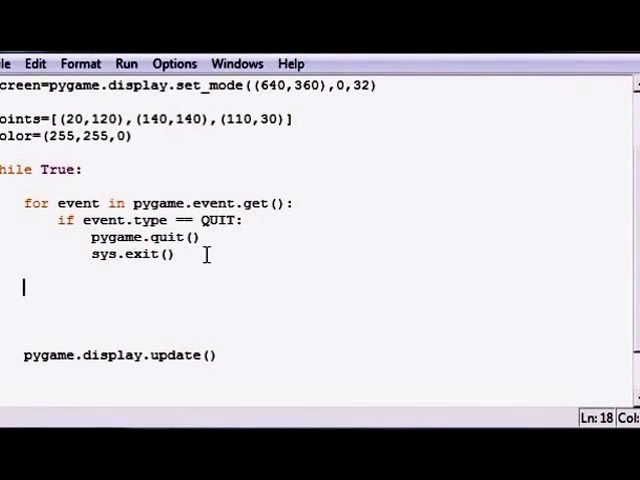
Step: Write screen.lock() then pygame.draw.polygon(screen, color, points) inside the loop
{"action": "type", "text": "screen."}
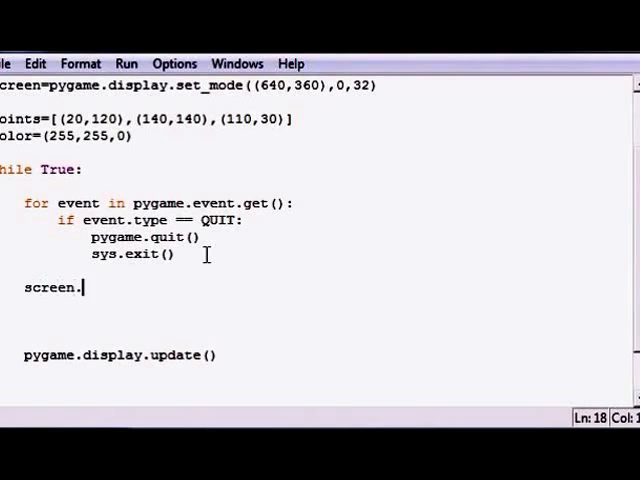
{"action": "type", "text": "lock()"}
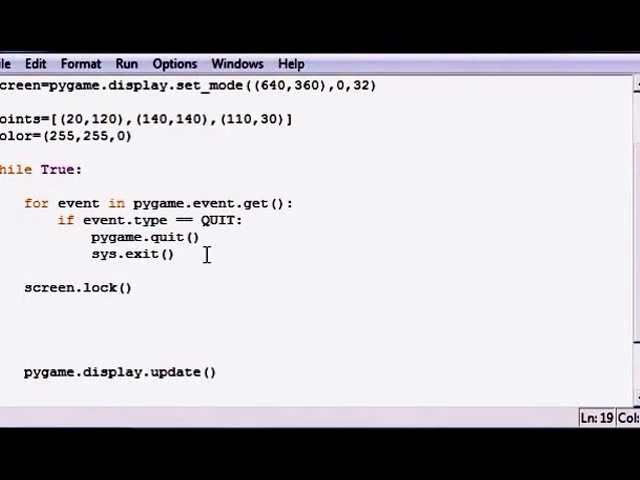
{"action": "type", "text": "pygame.draw.po"}
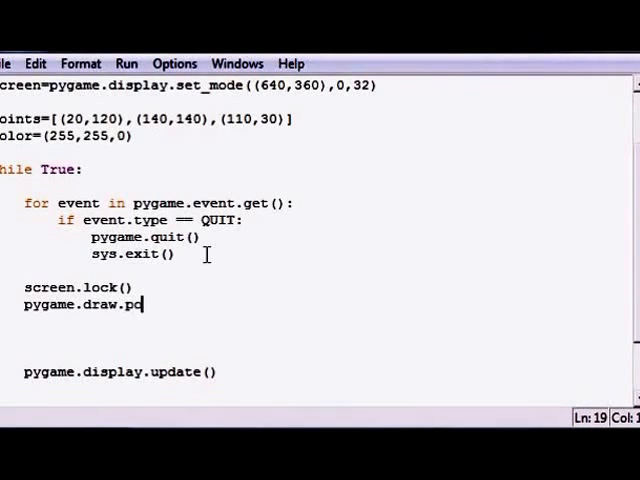
{"action": "type", "text": "lygon("}
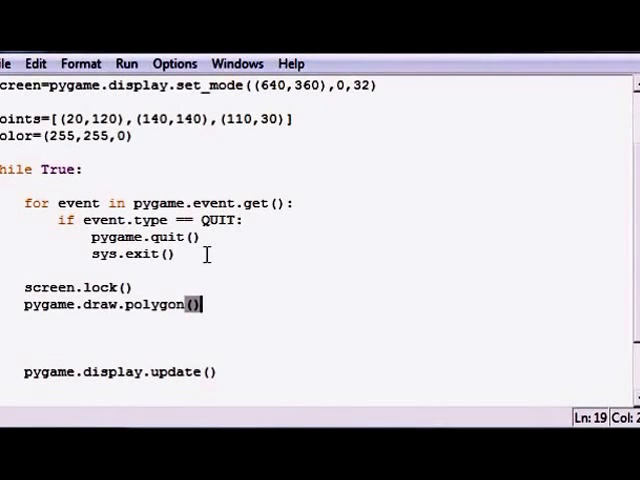
{"action": "type", "text": "s"}
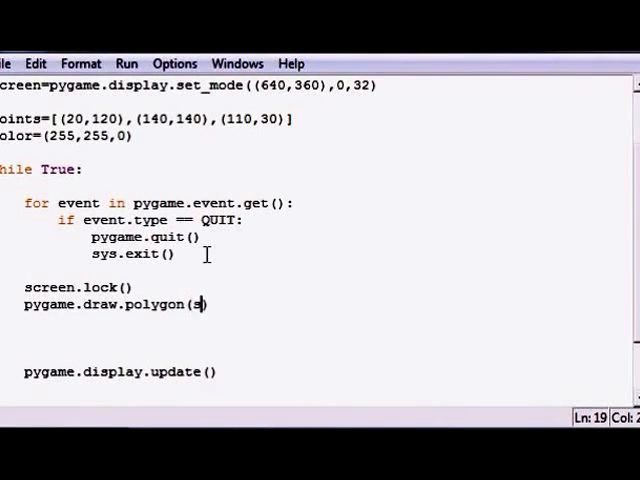
{"action": "type", "text": "creen,"}
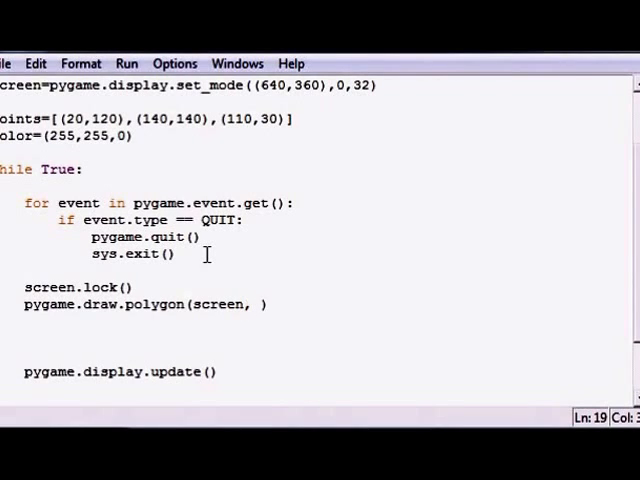
{"action": "type", "text": "()"}
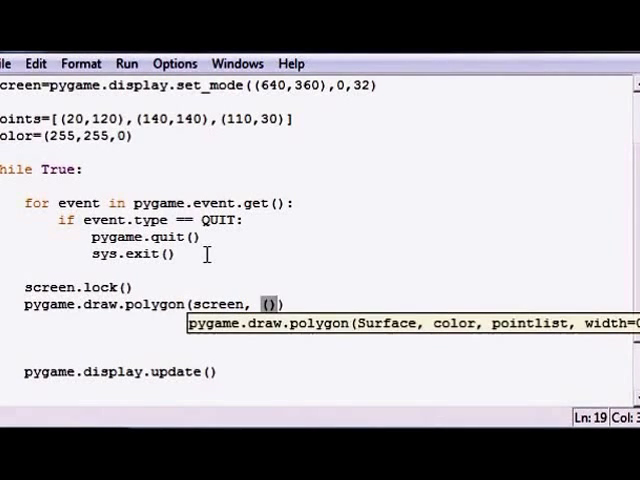
{"action": "type", "text": "230,"}
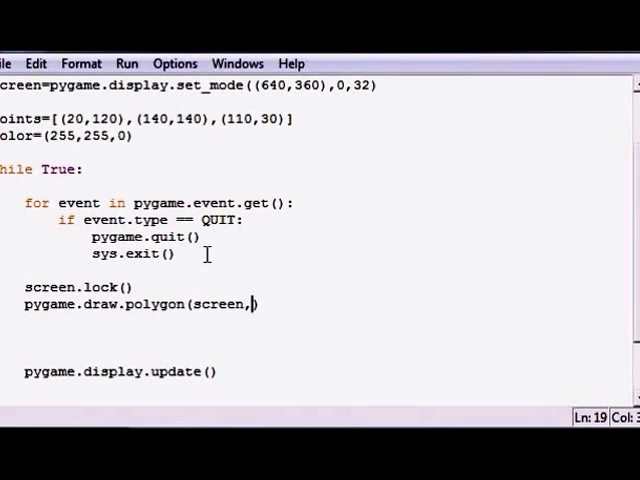
{"action": "type", "text": "color,"}
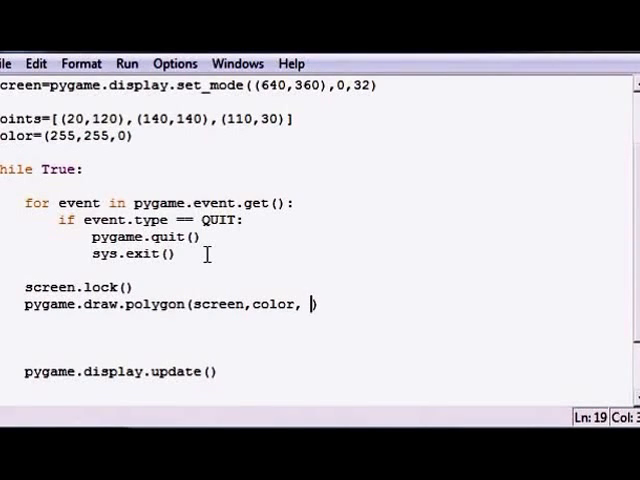
{"action": "type", "text": "points"}
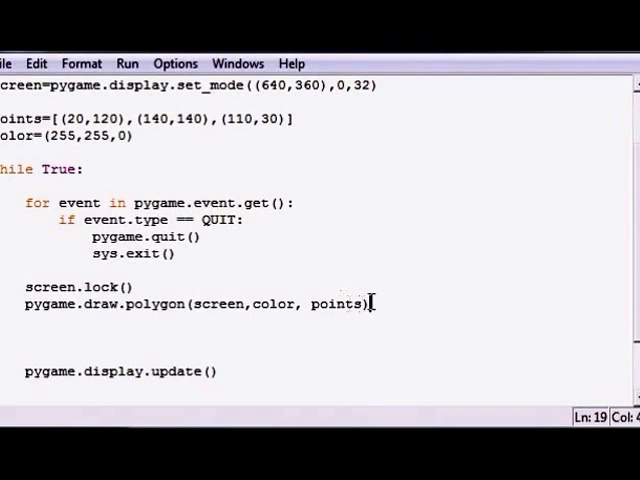
Step: Begin a screen.unlock() line below the polygon call
{"action": "key", "text": "Enter"}
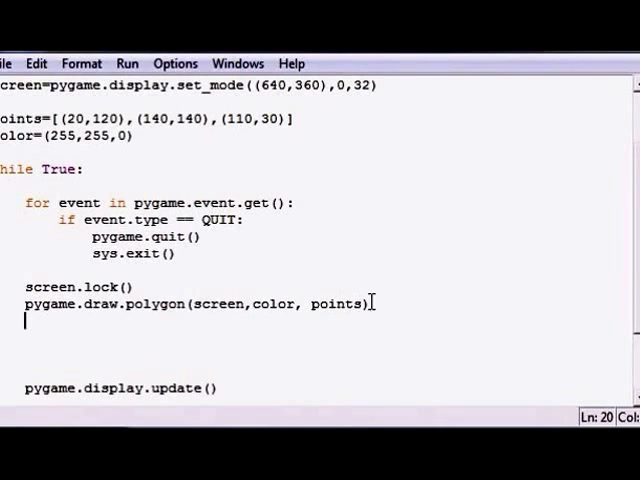
{"action": "type", "text": "screen.unlock("}
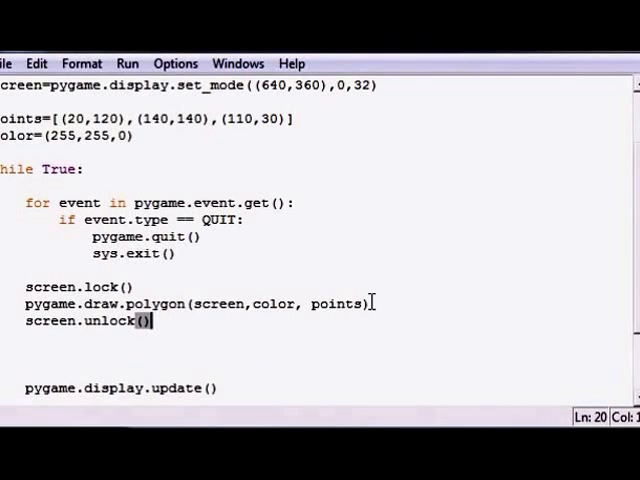
Step: Run the module so the pygame window shows the yellow triangle on black
{"action": "left_click", "coordinate": [126, 64]}
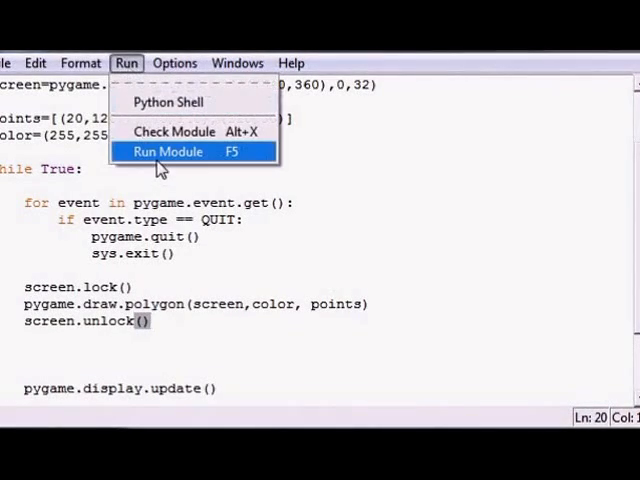
{"action": "left_click", "coordinate": [168, 152]}
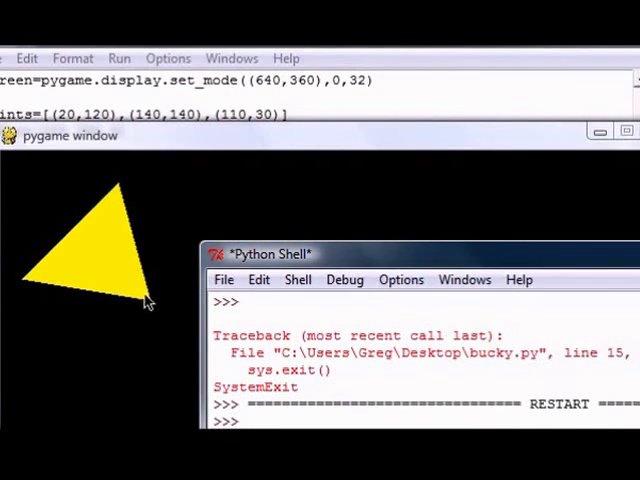
{"action": "mouse_move", "coordinate": [112, 188]}
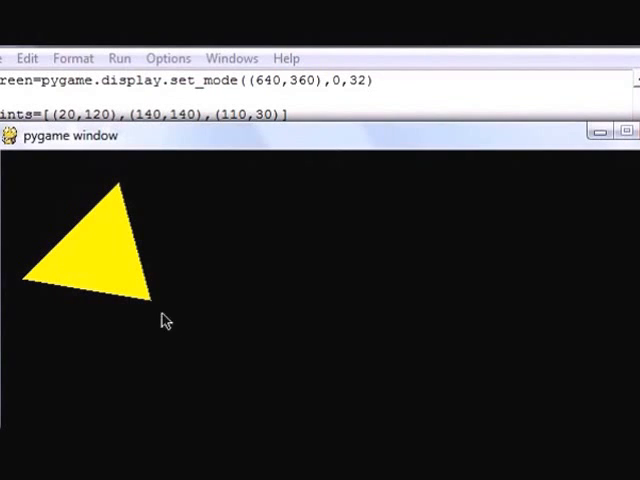
{"action": "mouse_move", "coordinate": [150, 280]}
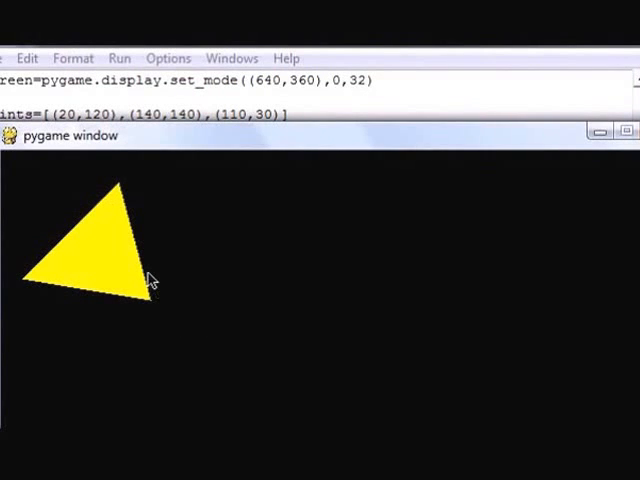